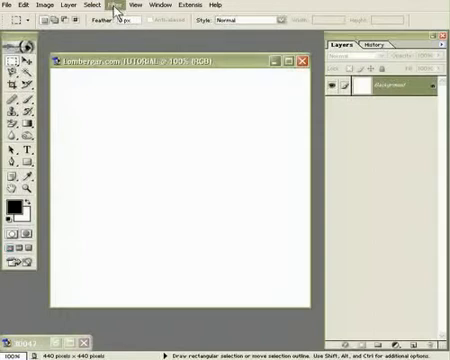
- Open the Filter menu on the blank 440x440 canvas to start building the texture
click(152, 6)
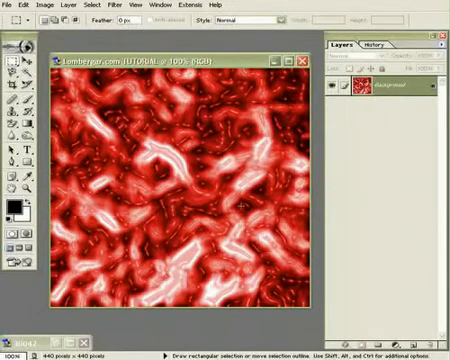
mouse_move(214, 207)
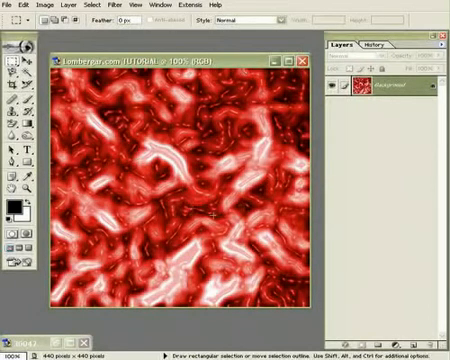
mouse_move(200, 215)
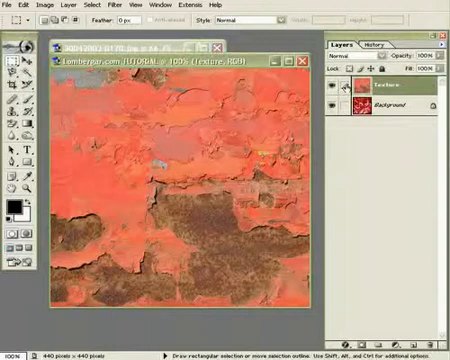
- Open the blend mode list for the Texture layer holding the rust photo
click(360, 72)
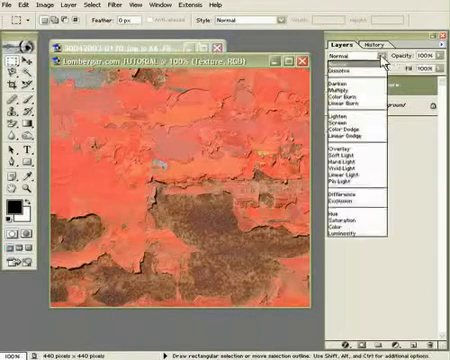